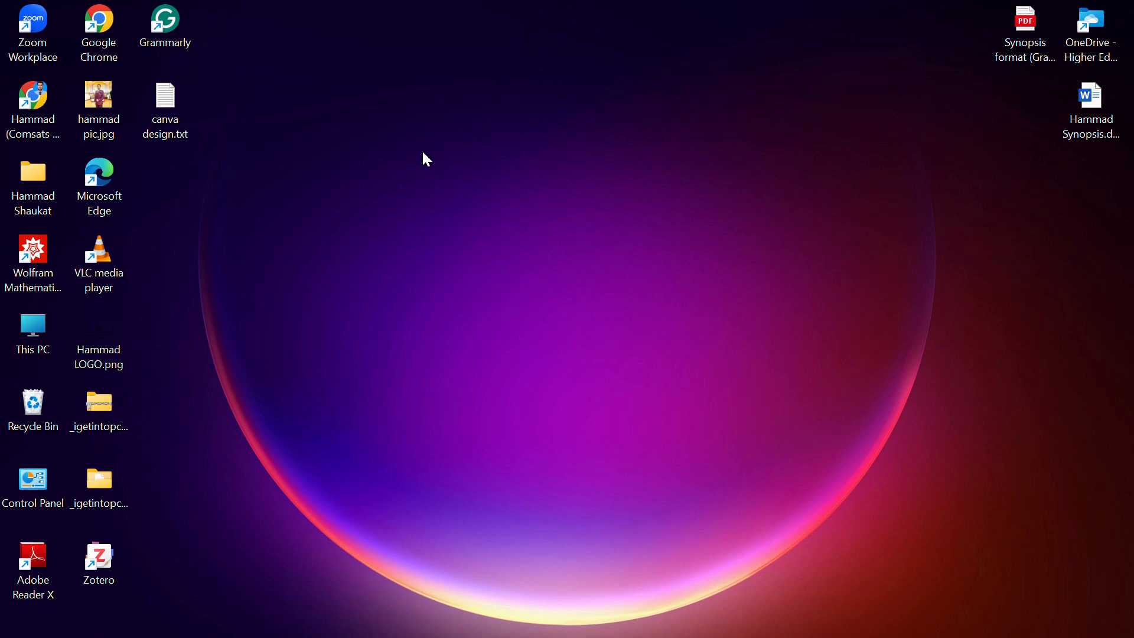
mouse_move(430, 128)
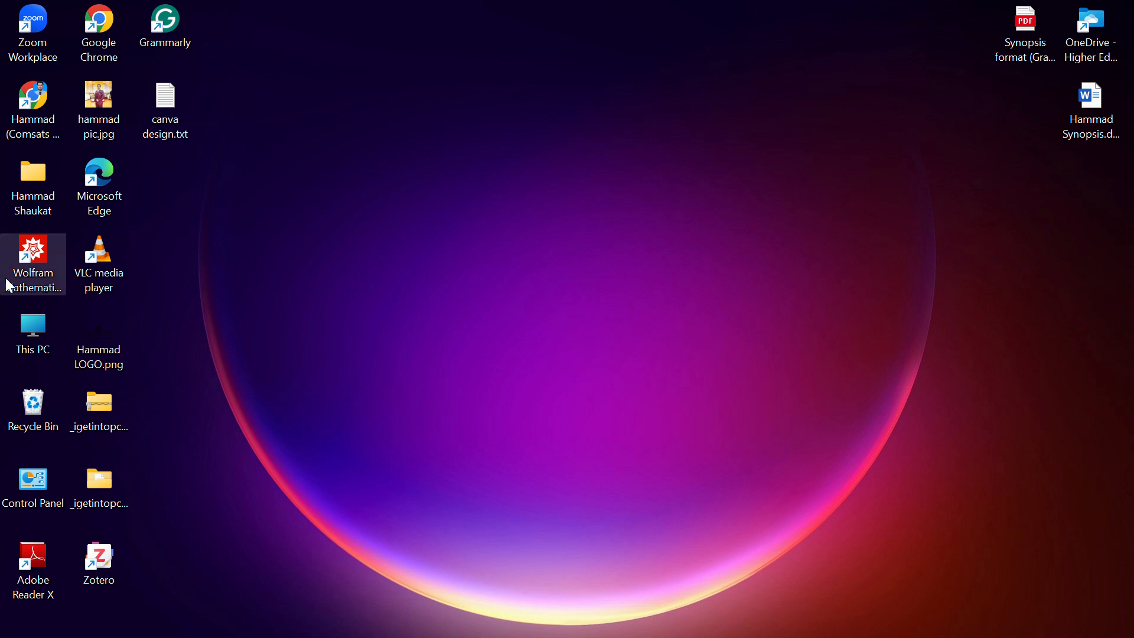
Browse This PC to drive D's Microsoft Fortran PowerStation v4.0 folder and pick out SETUP.EXE.
left_click(34, 333)
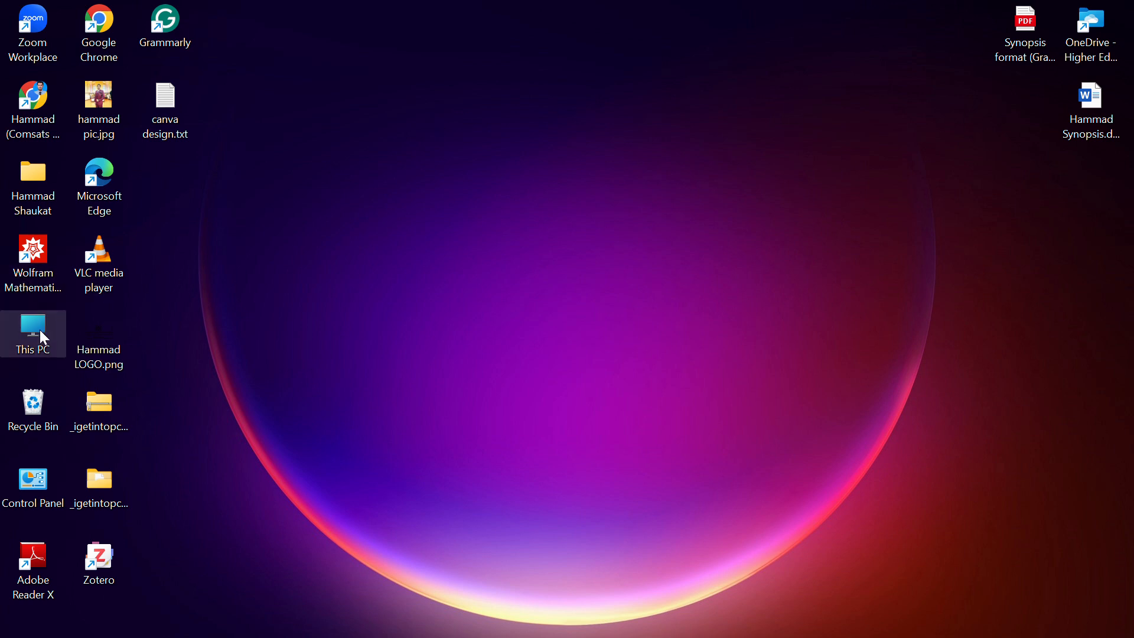
double_click(33, 326)
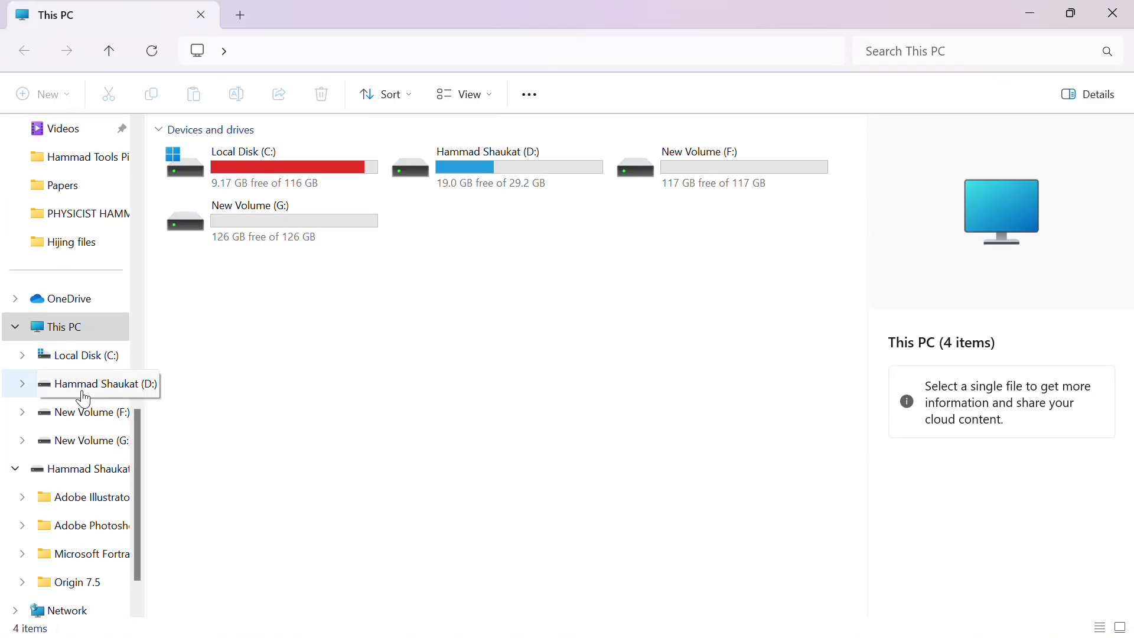
double_click(94, 384)
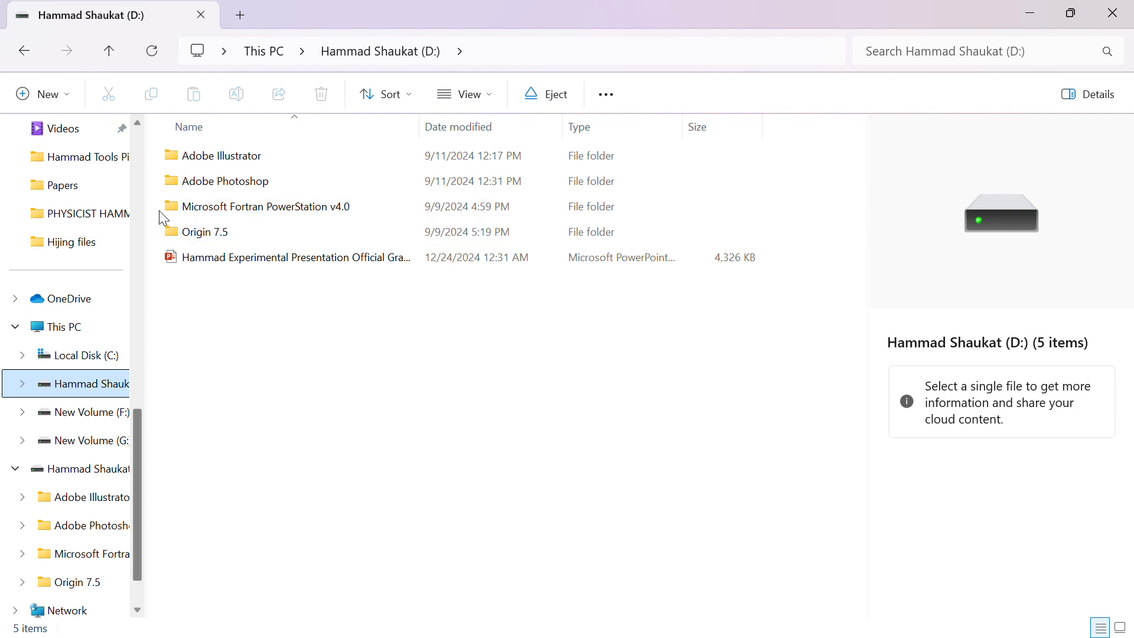
left_click(205, 232)
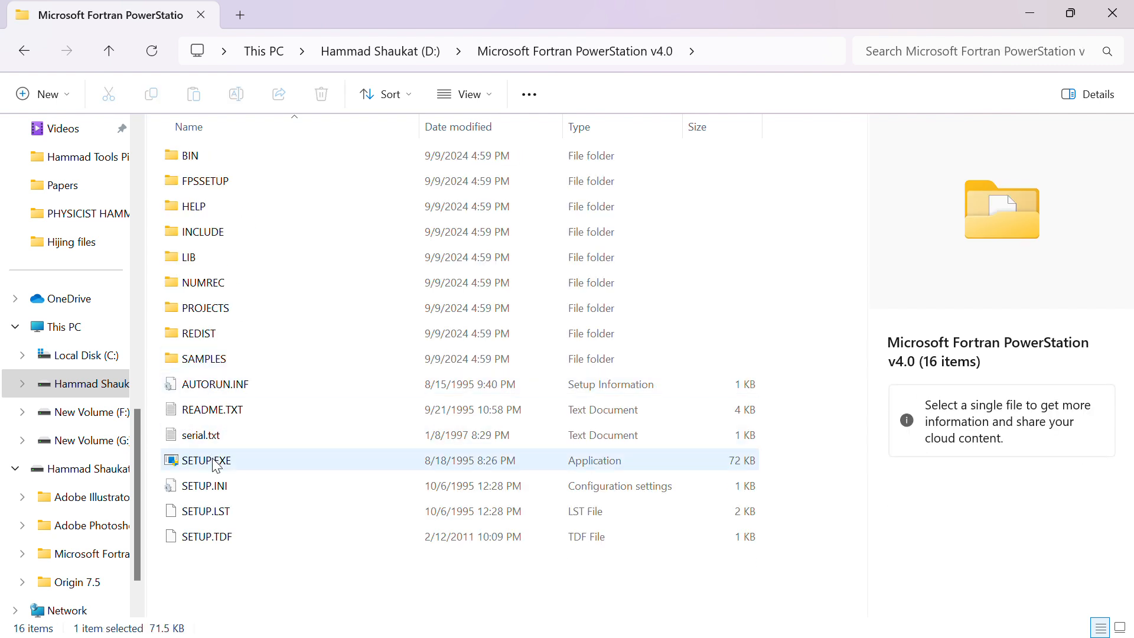
left_click(208, 459)
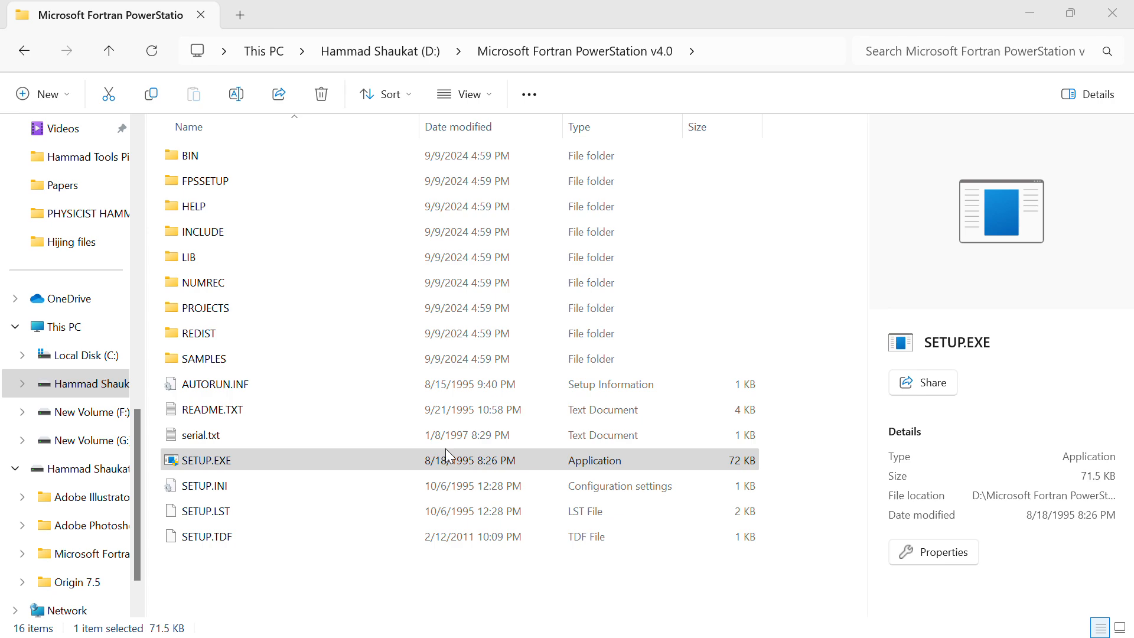
Launch SETUP.EXE, continue past the welcome notice and confirm registration with organization CUI.
double_click(206, 459)
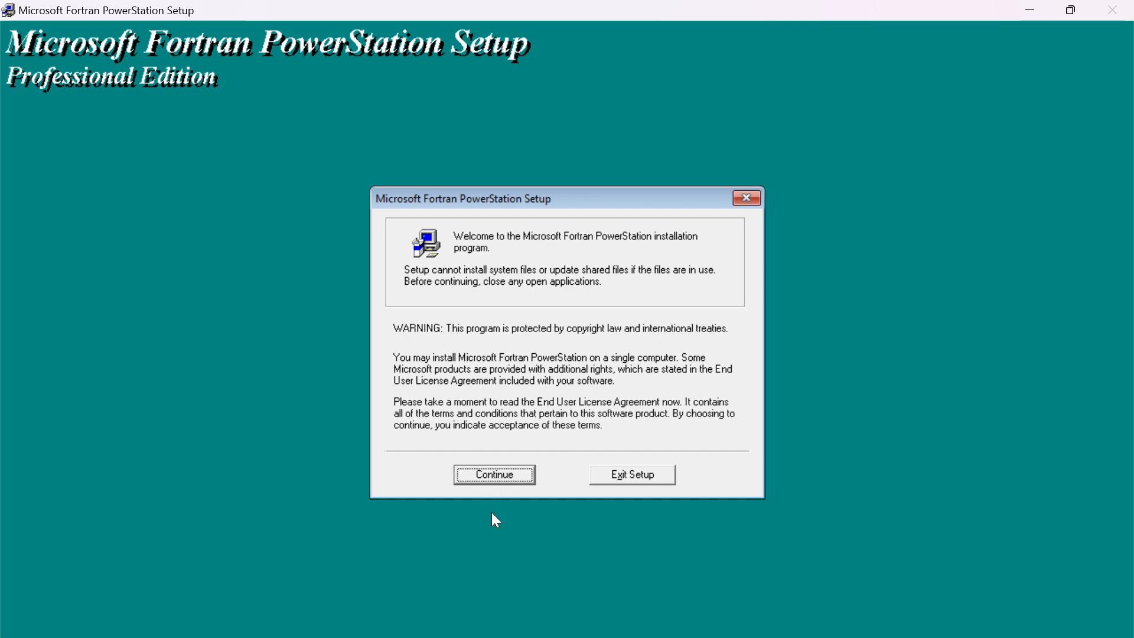
left_click(494, 475)
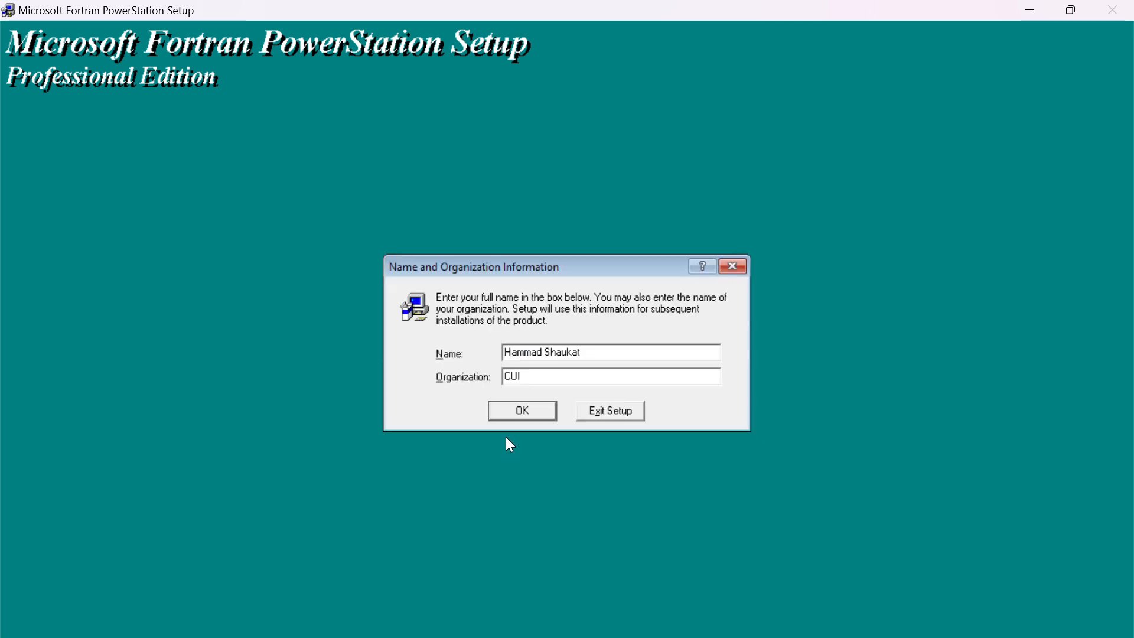
left_click(533, 376)
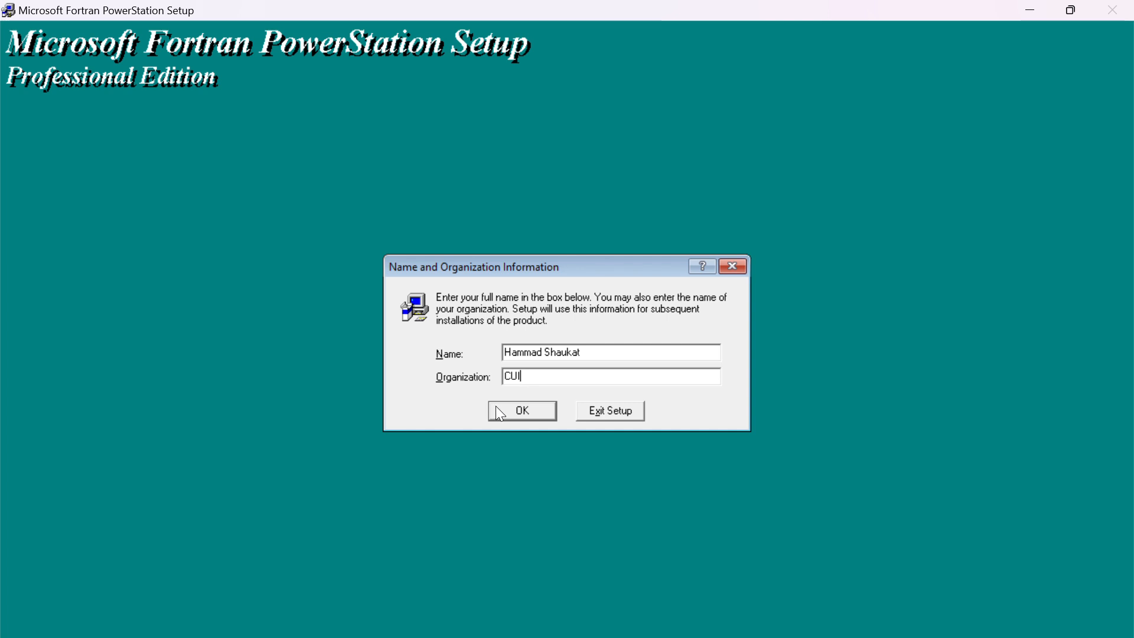
left_click(522, 411)
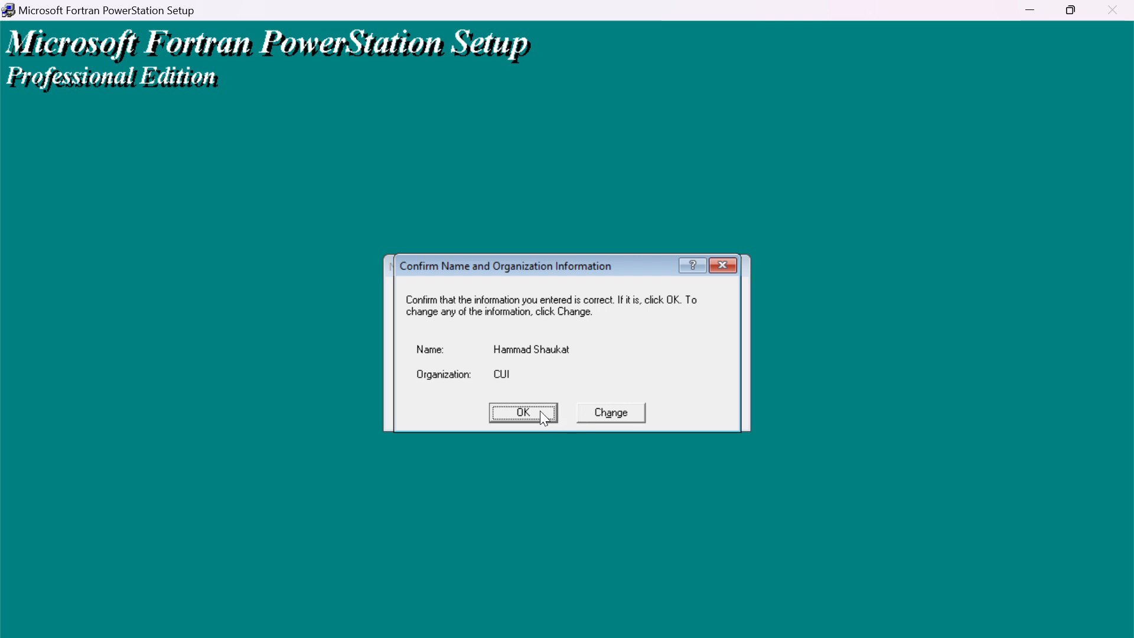
left_click(523, 412)
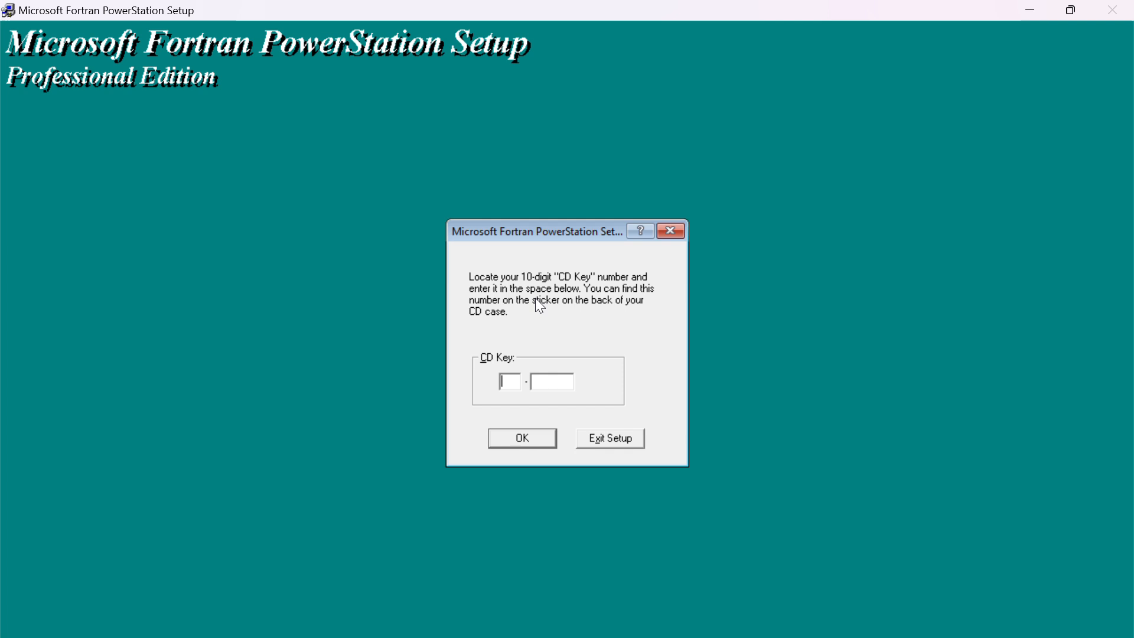
mouse_move(553, 276)
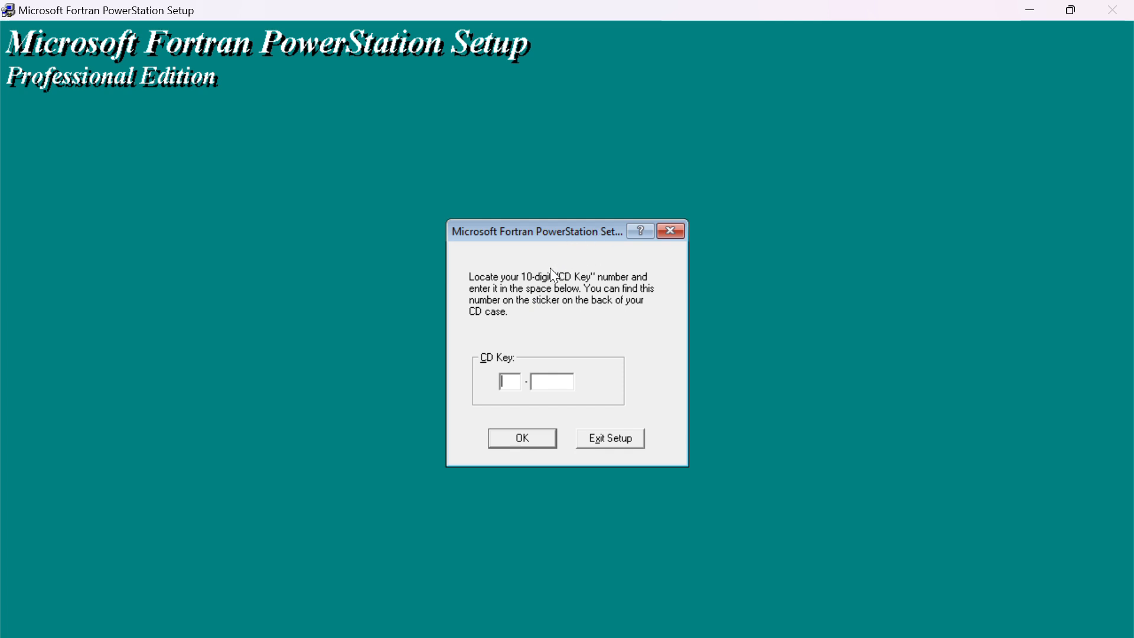
mouse_move(784, 95)
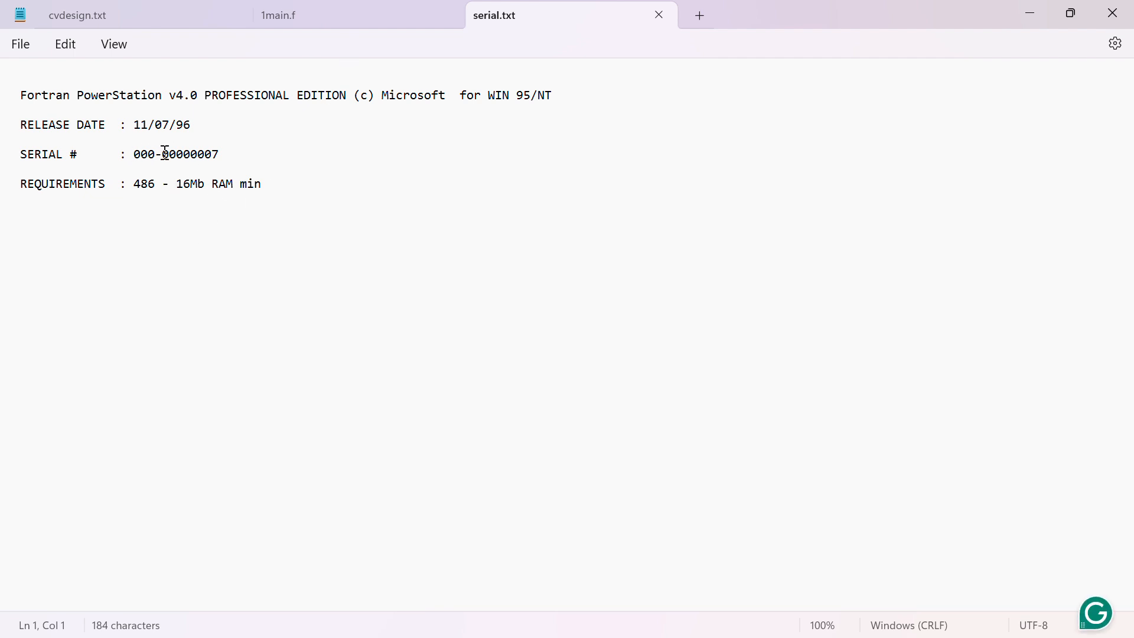
double_click(189, 154)
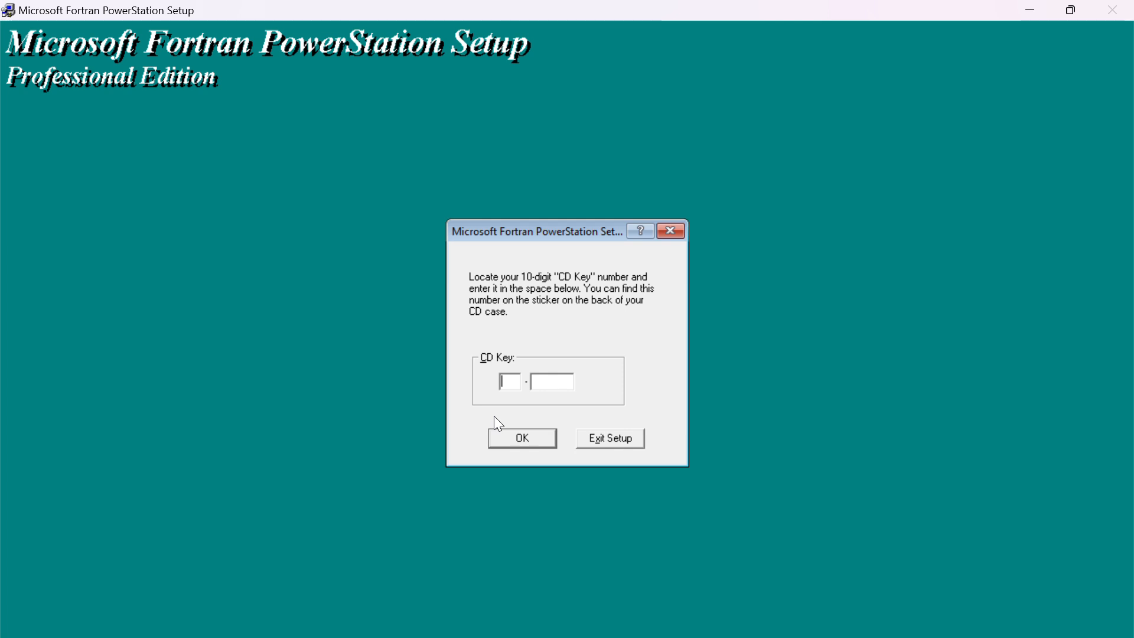
type("000")
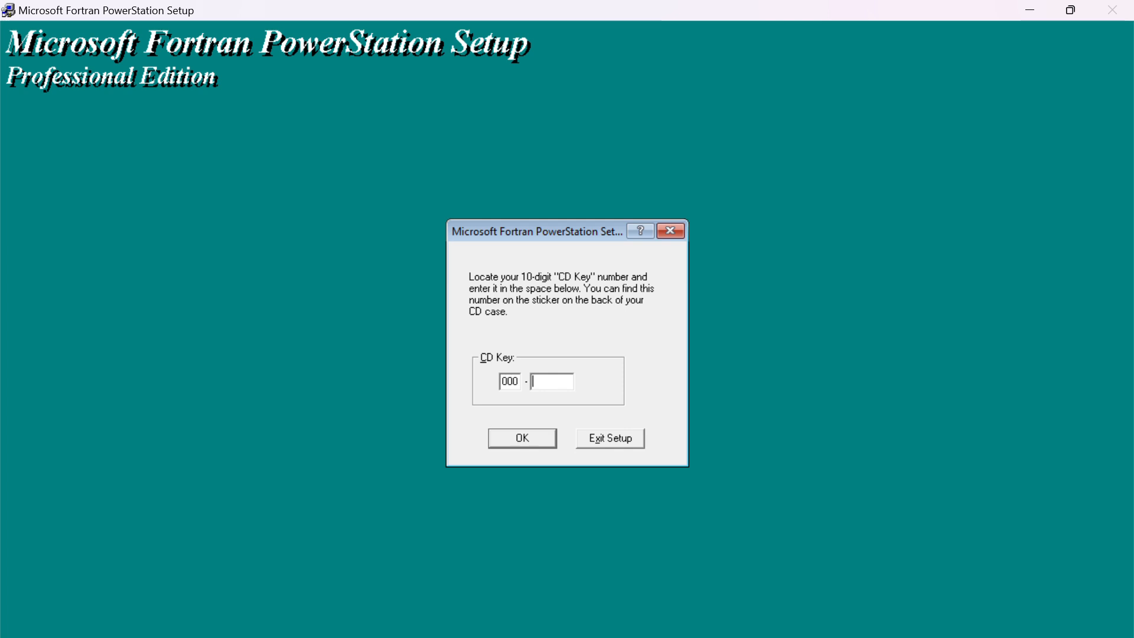
type("0000000")
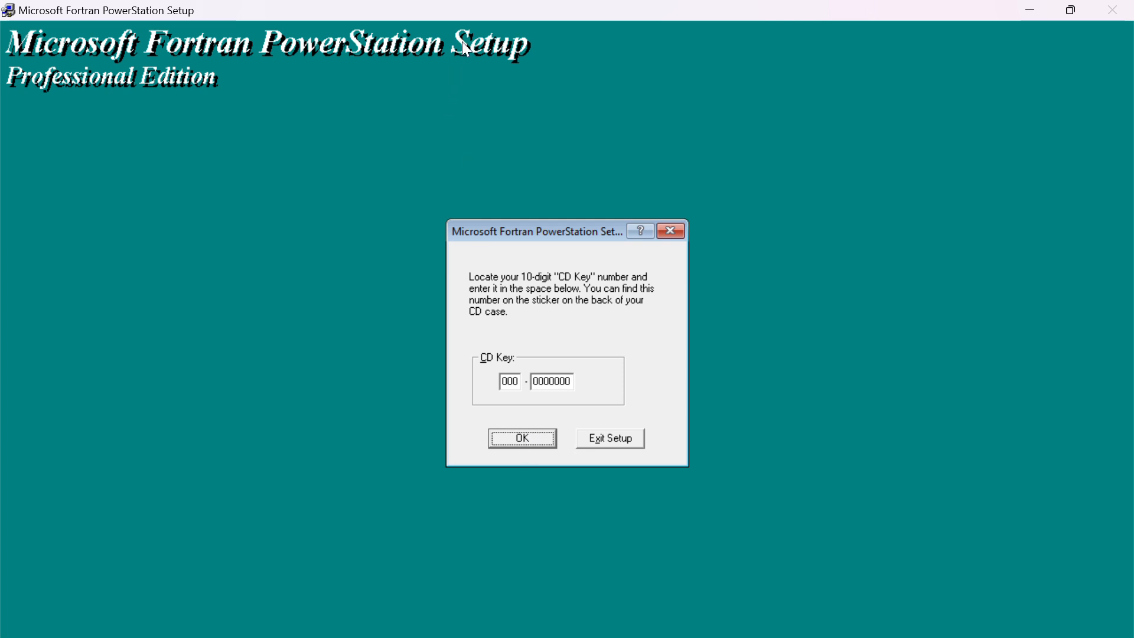
left_click(519, 438)
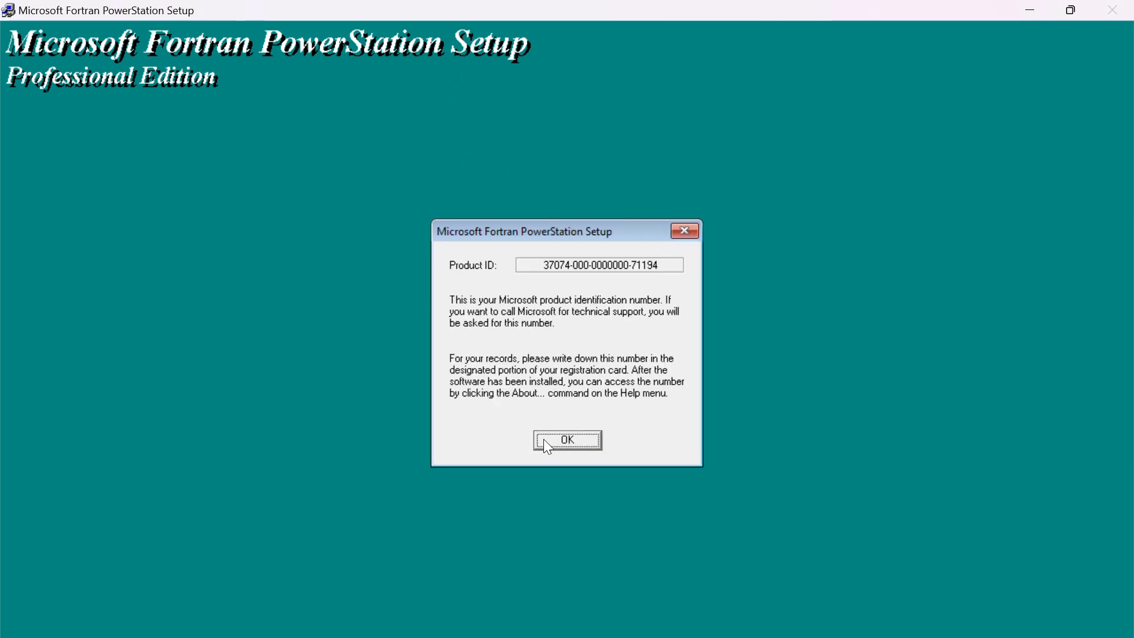
mouse_move(675, 329)
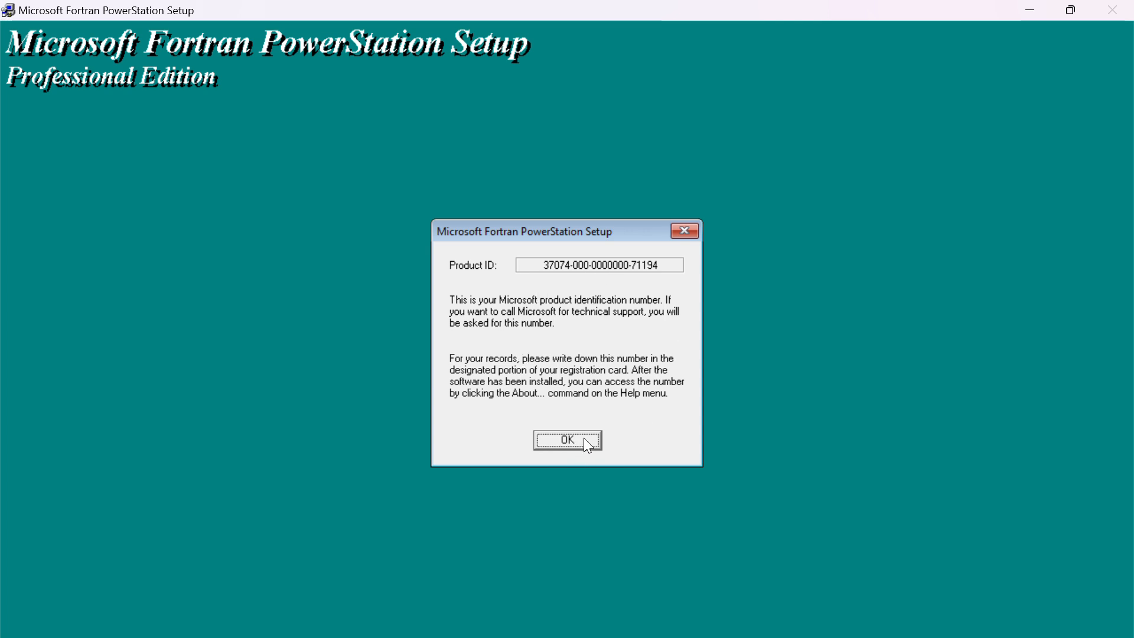
left_click(567, 439)
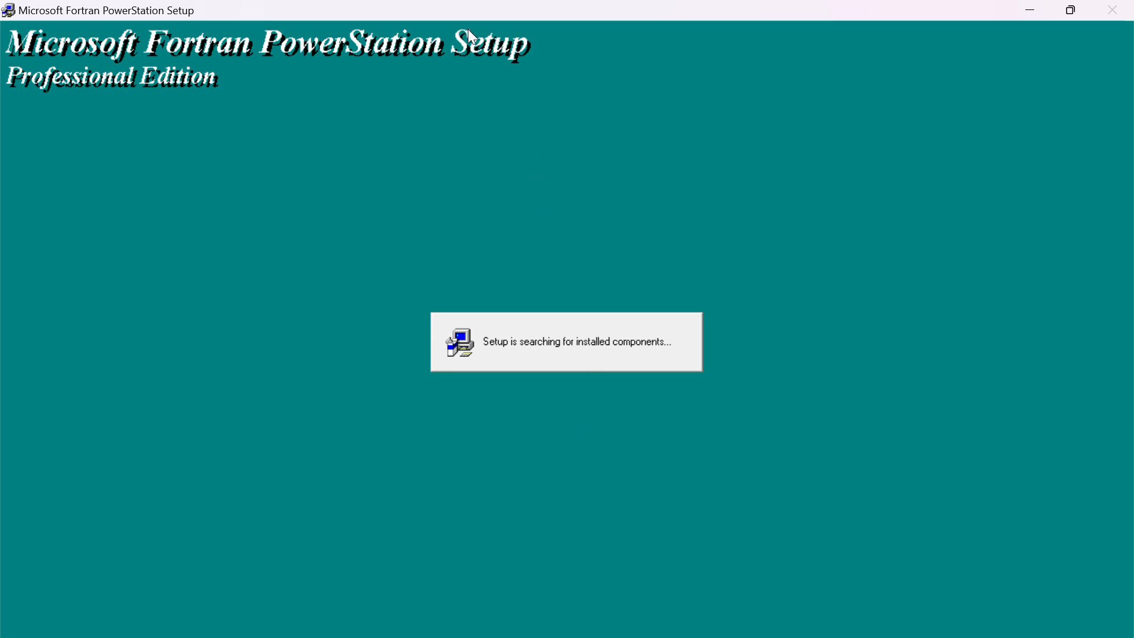
mouse_move(469, 37)
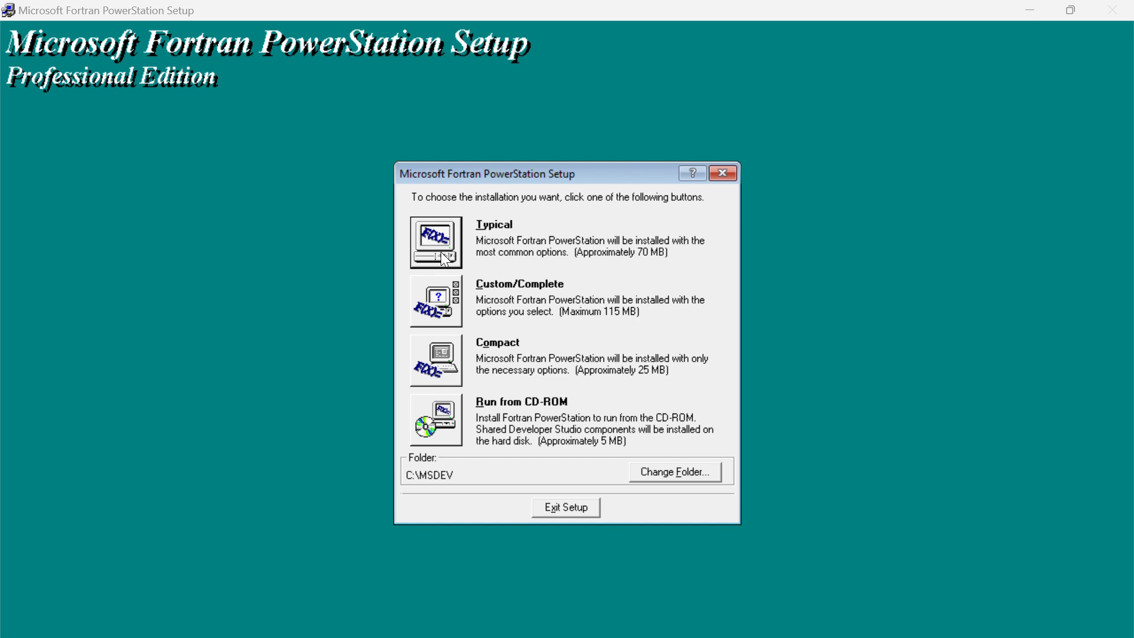
Keep 'Fortran PowerStation 4.0' as the program group and start copying files to C:\MSDEV.
left_click(436, 241)
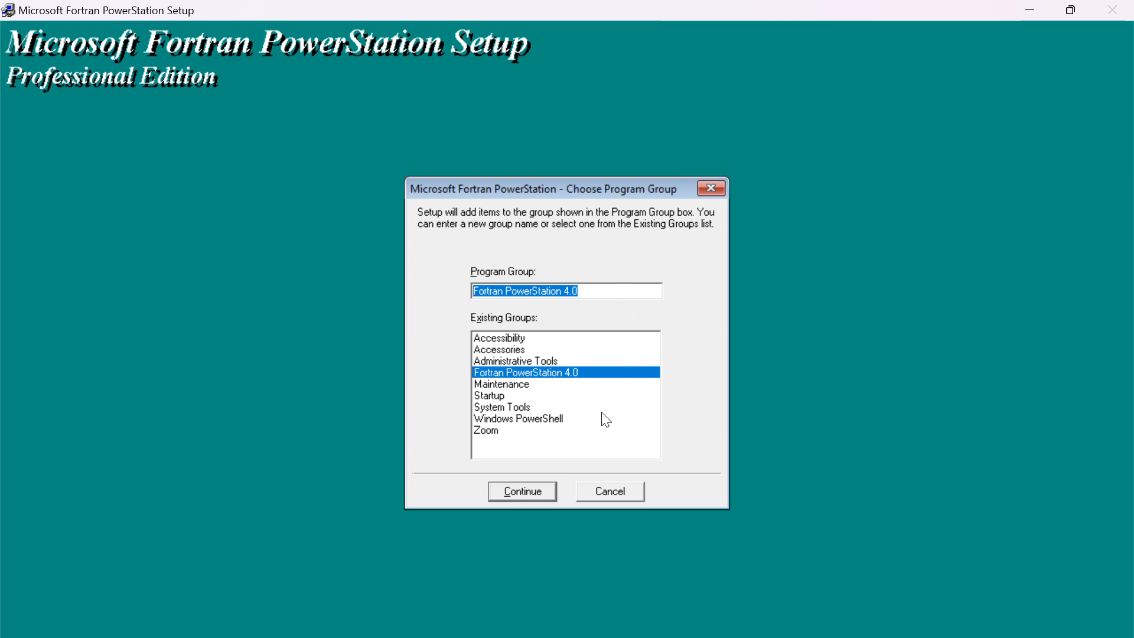
mouse_move(538, 452)
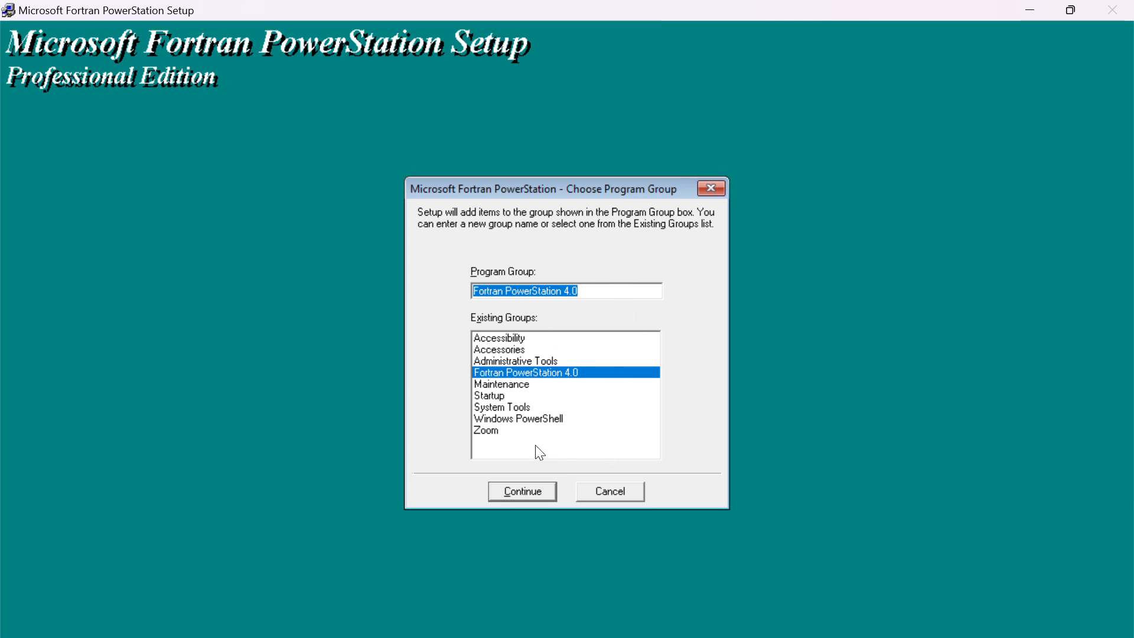
mouse_move(487, 397)
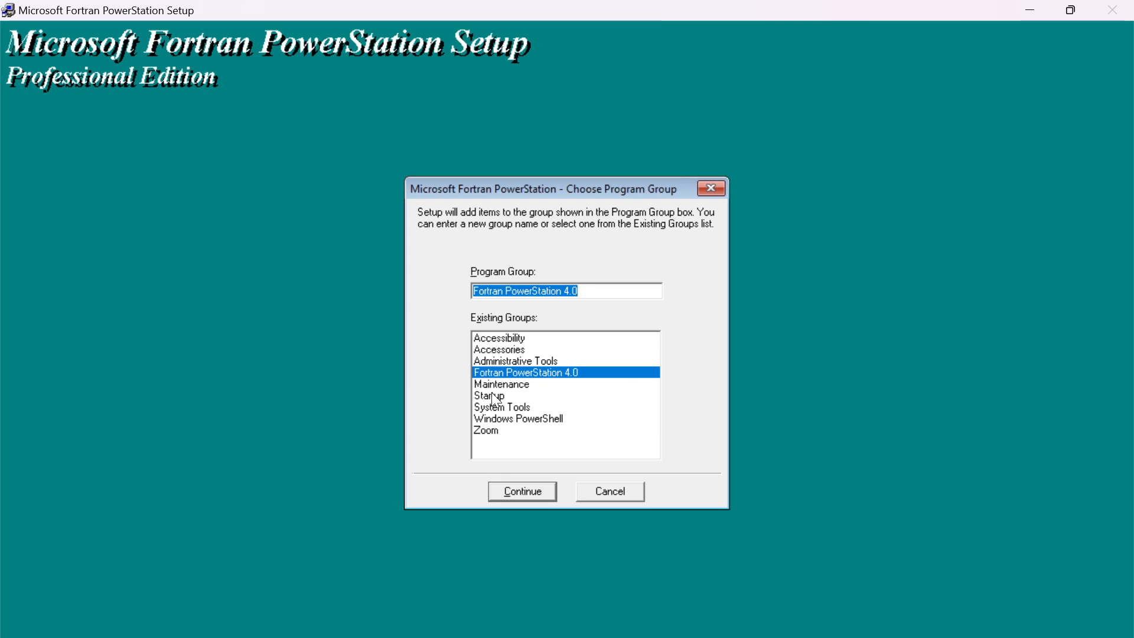
mouse_move(550, 372)
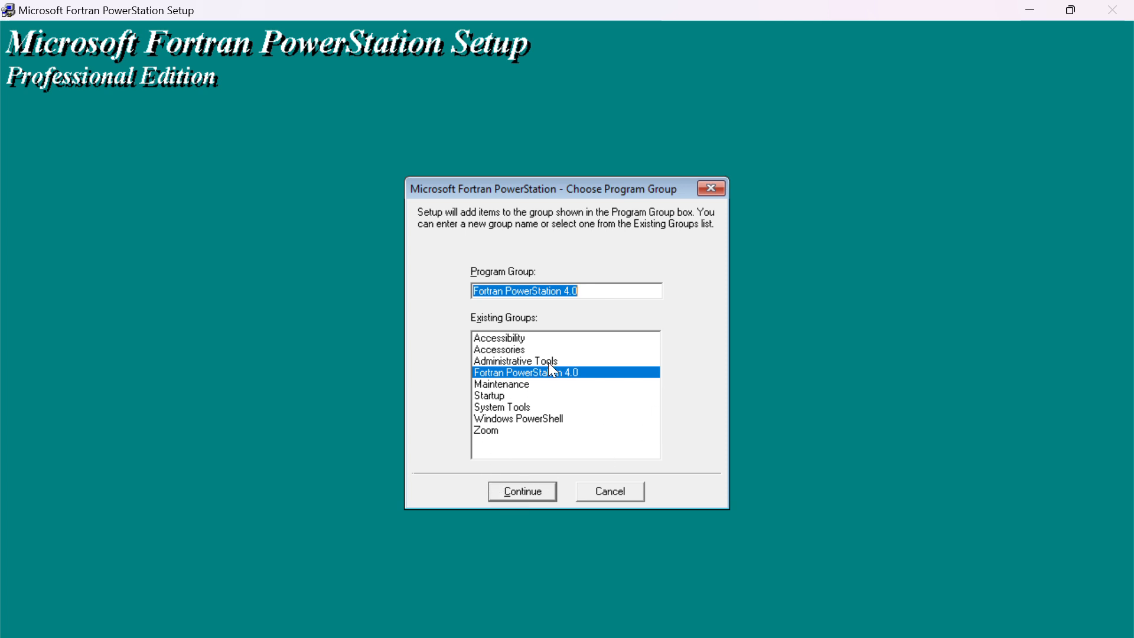
left_click(522, 490)
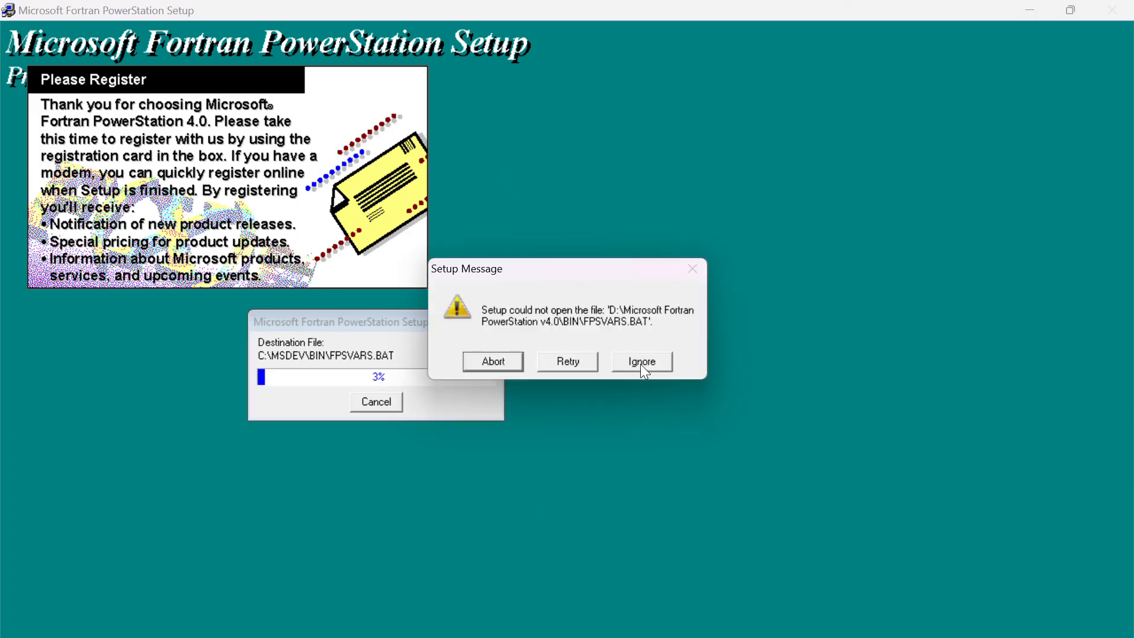
Ignore the unopenable FPSVARS.BAT and ROADMAP.EXE files and agree to update environment variables.
left_click(641, 361)
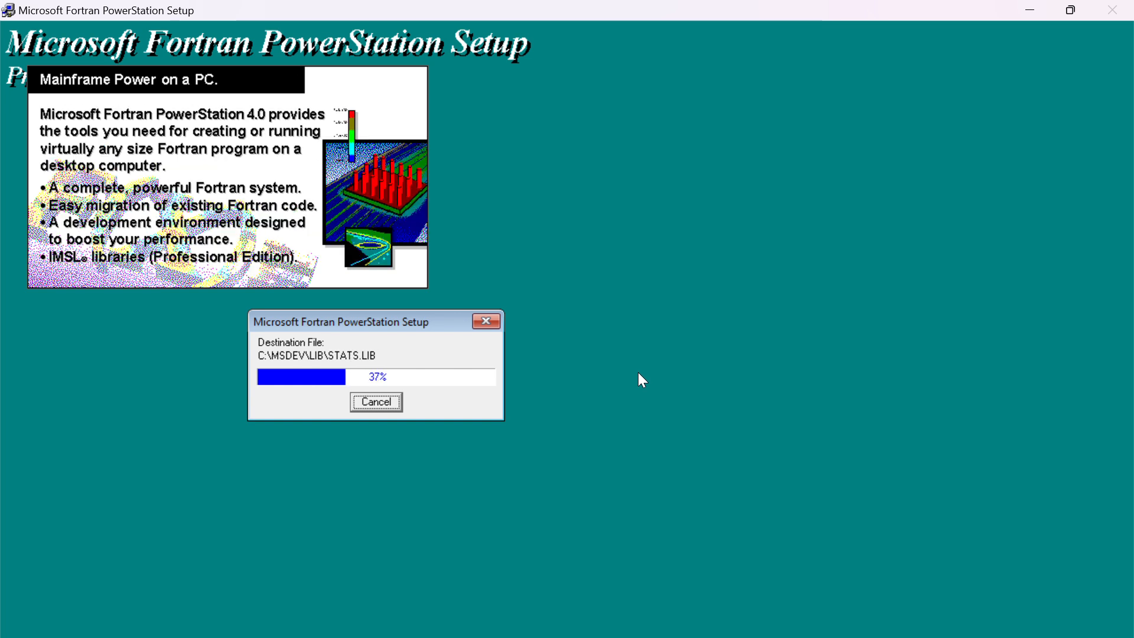
mouse_move(631, 364)
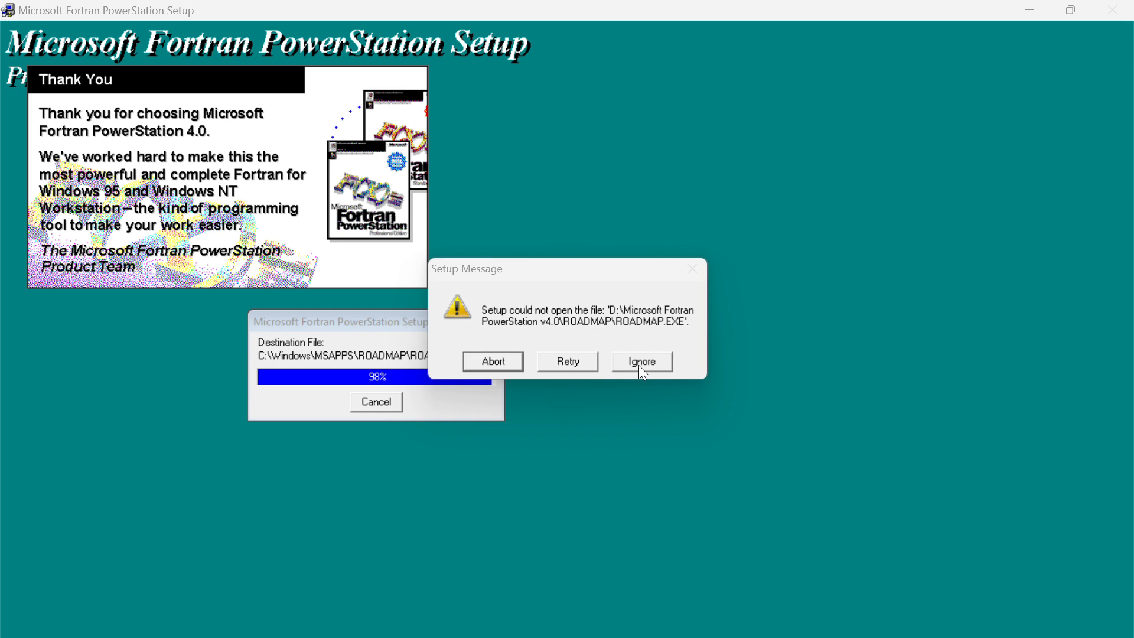
left_click(643, 361)
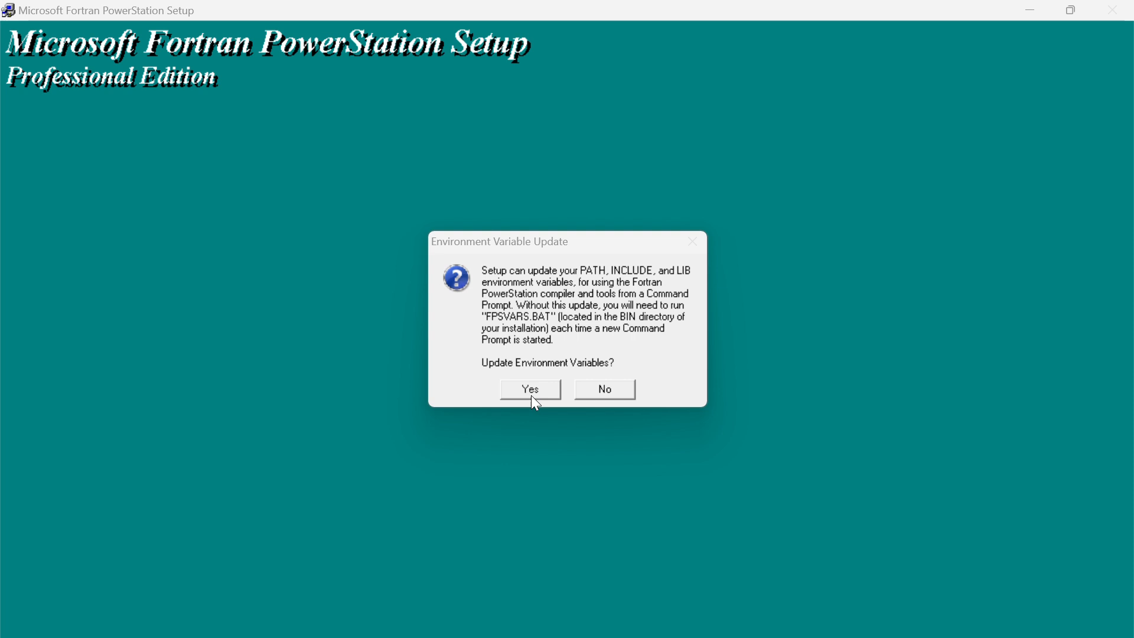
left_click(529, 389)
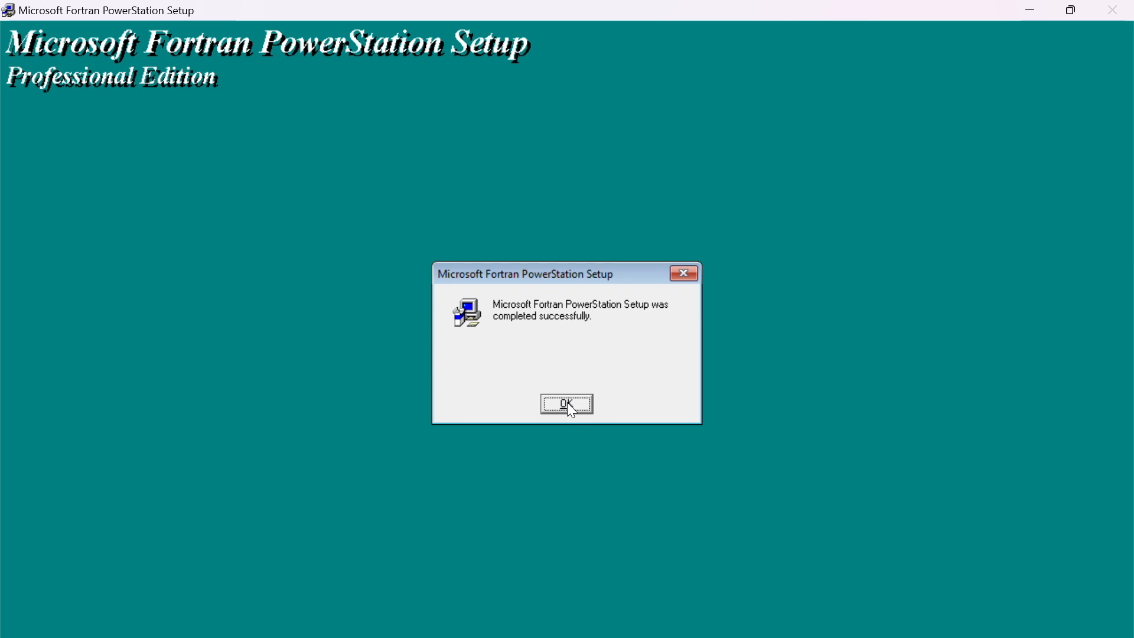
Dismiss the completion message and open Microsoft Developer Studio's file location from Start search.
left_click(567, 404)
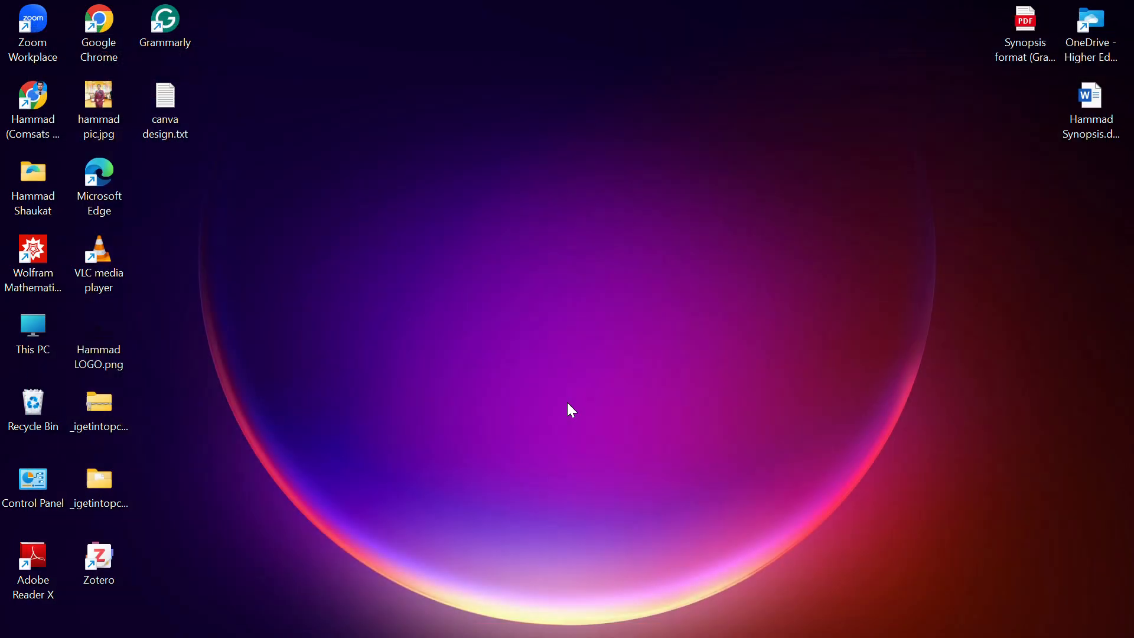
mouse_move(486, 42)
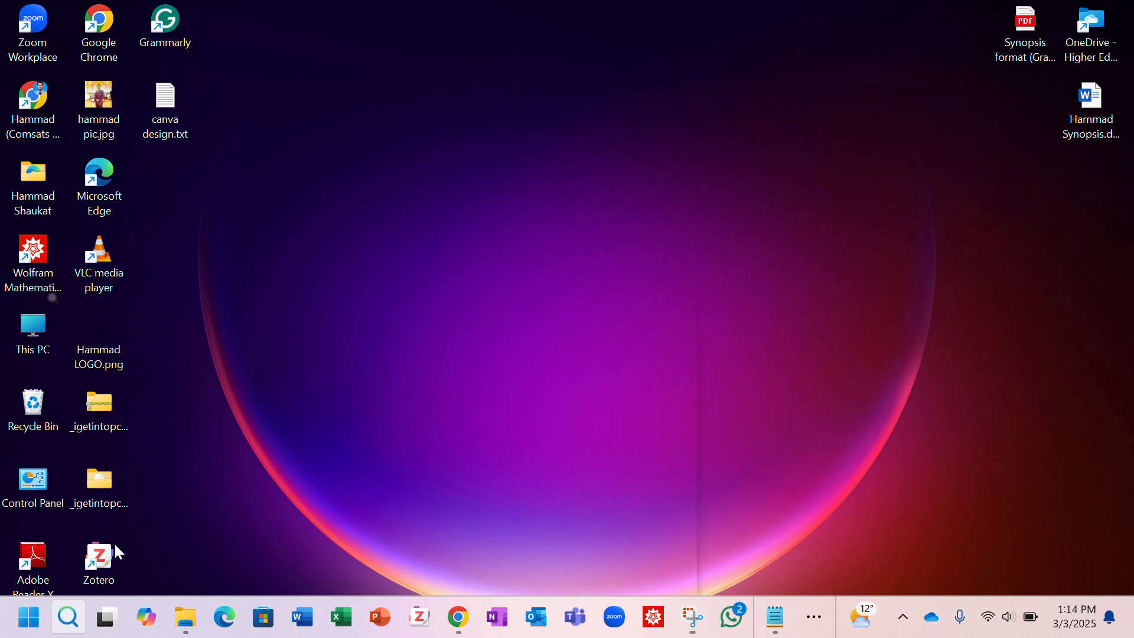
left_click(69, 616)
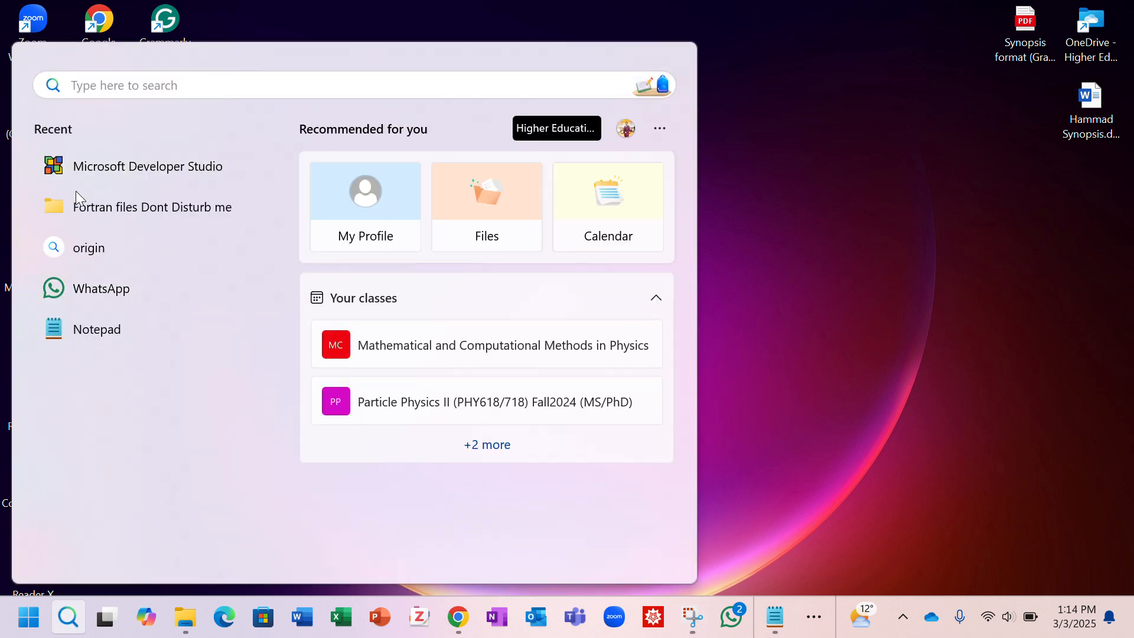
right_click(148, 165)
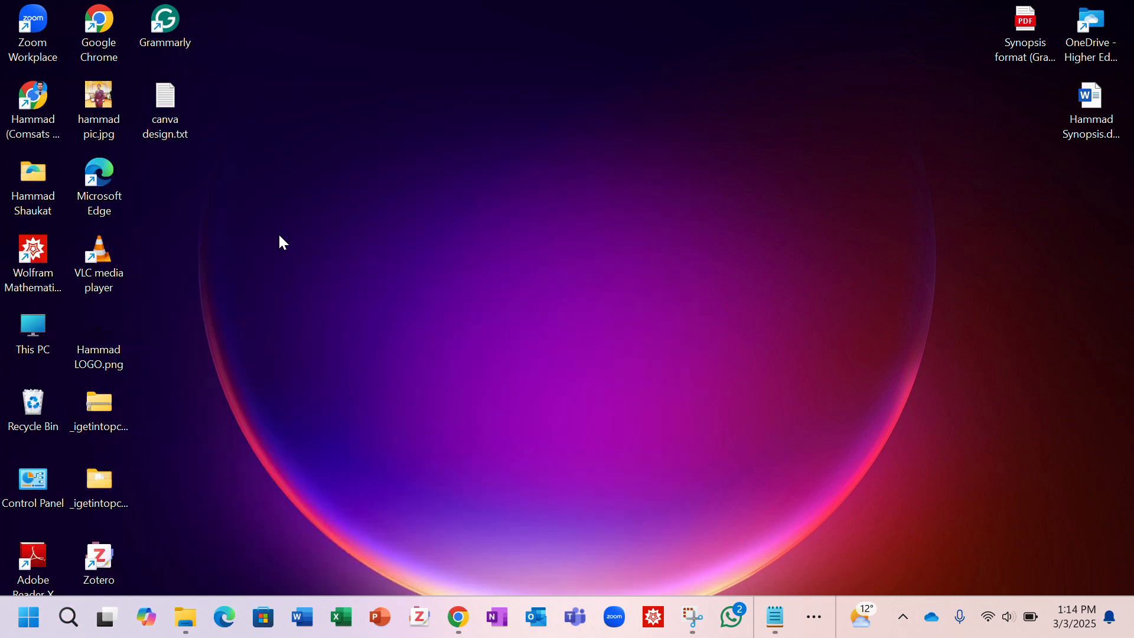
left_click(185, 617)
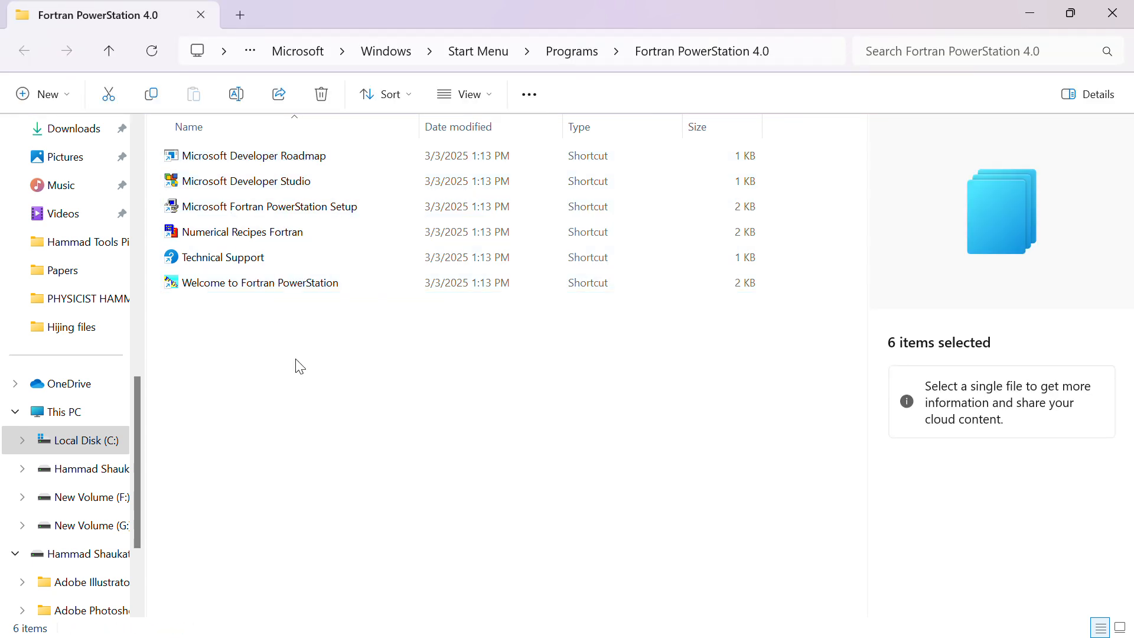
Pick the Microsoft Developer Studio shortcut to show its 739-byte shortcut details.
left_click(253, 182)
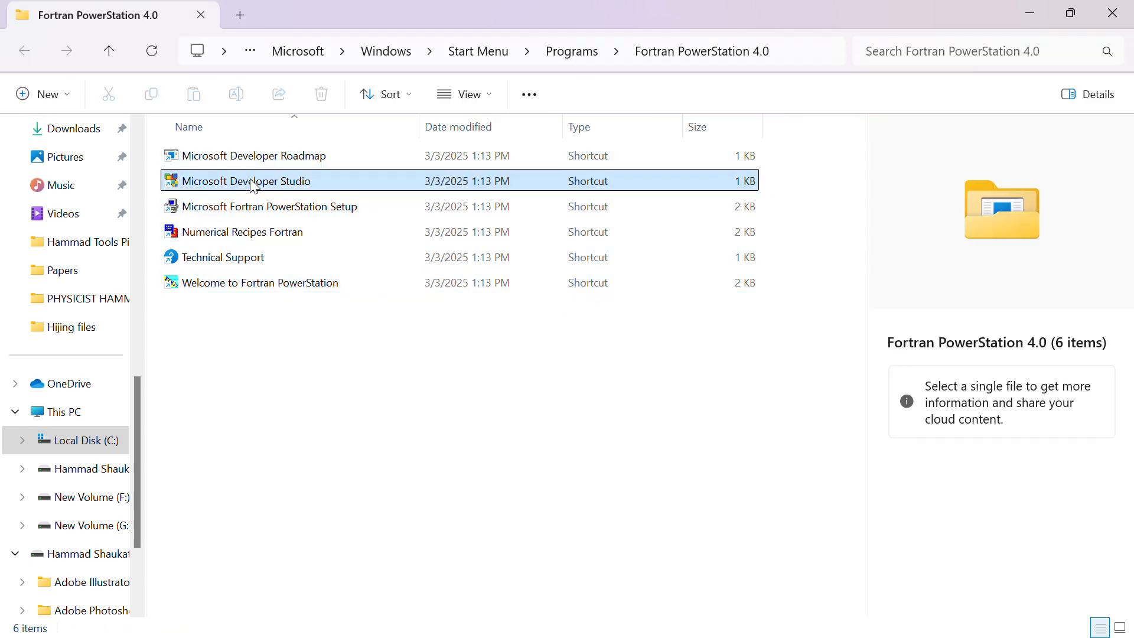
left_click(246, 181)
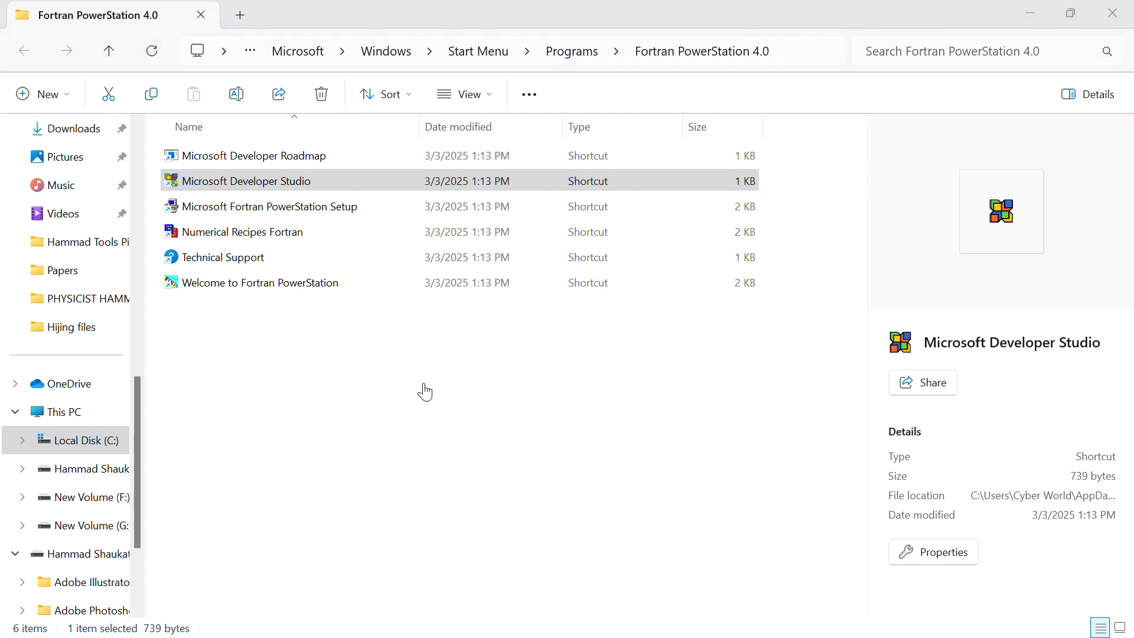
mouse_move(744, 164)
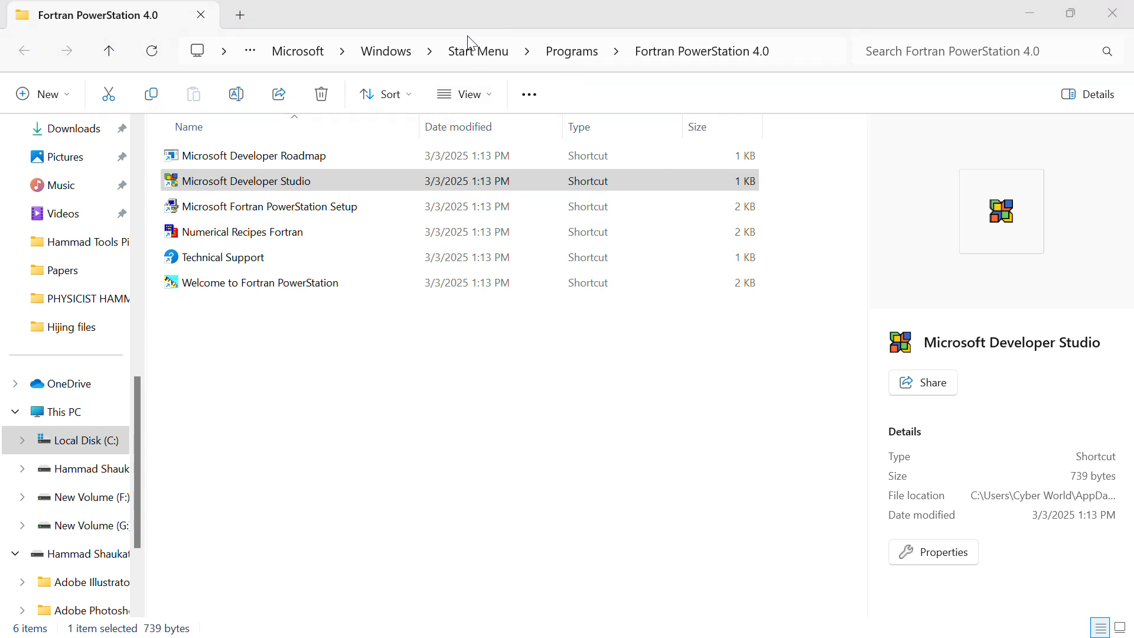
mouse_move(306, 513)
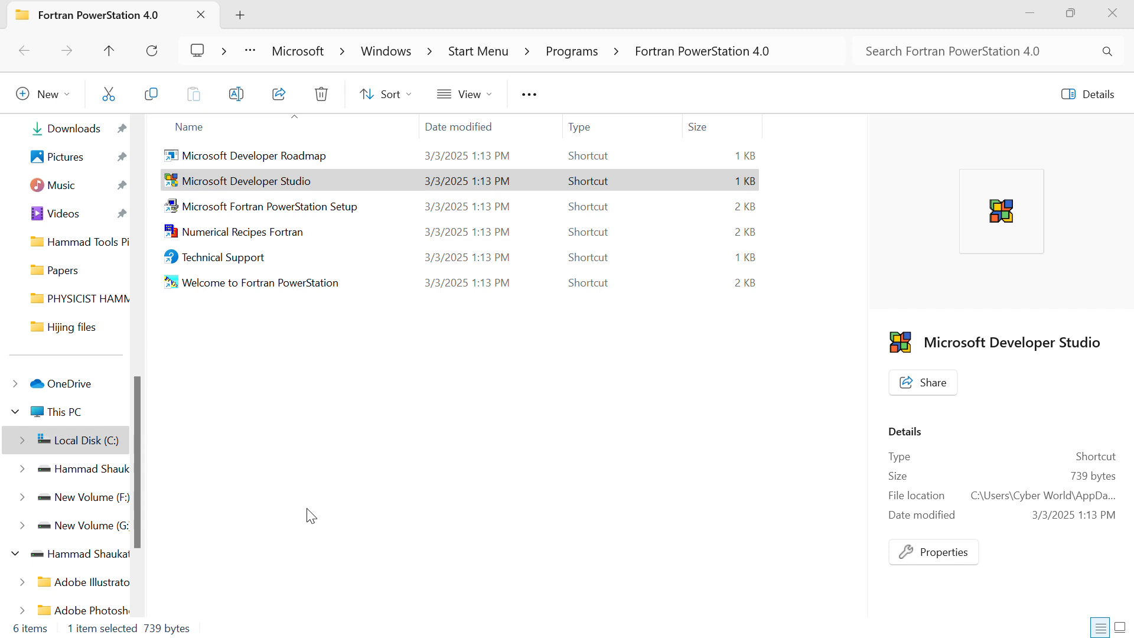
mouse_move(310, 527)
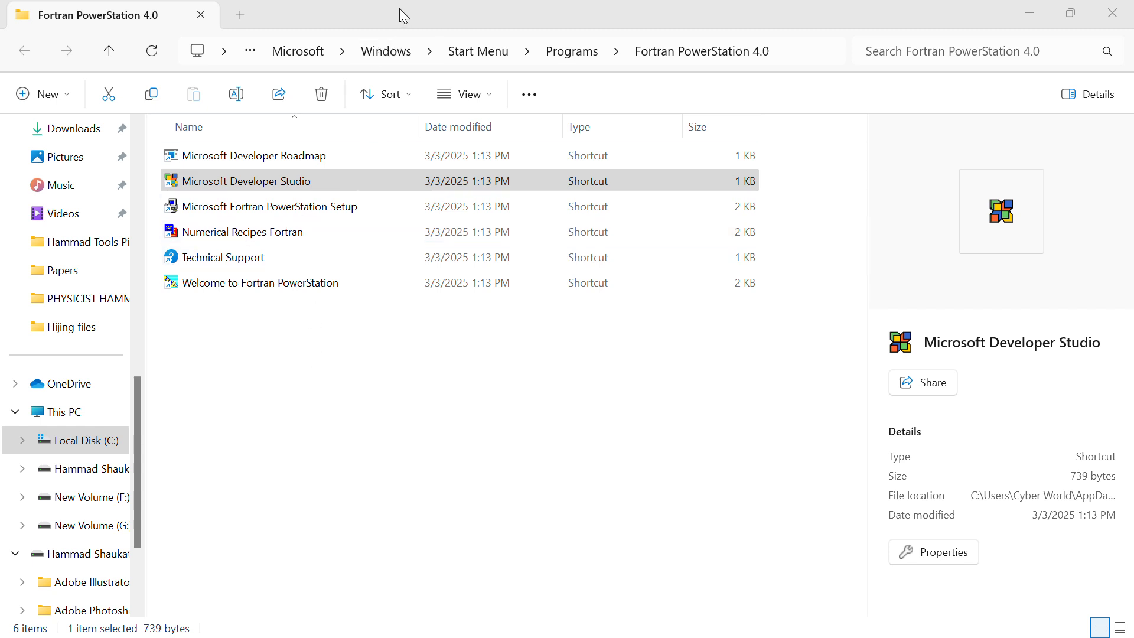
mouse_move(505, 34)
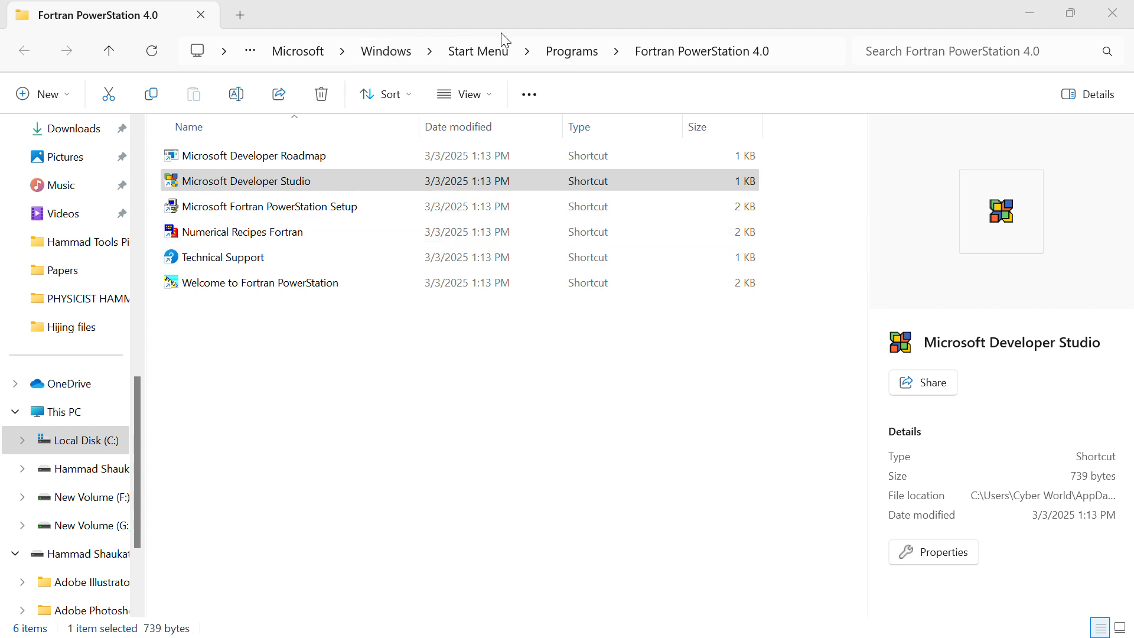